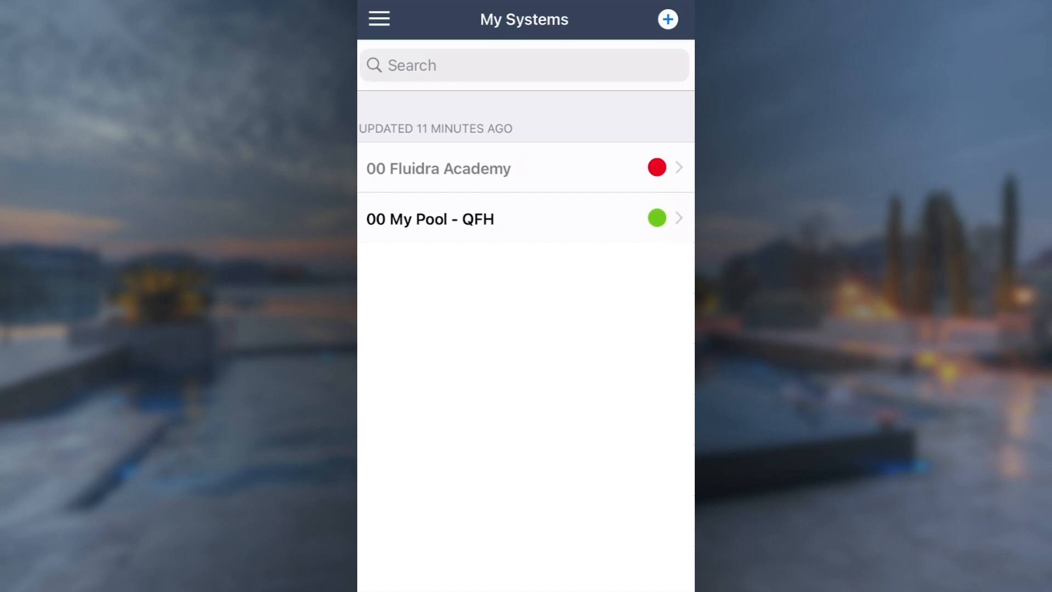
Open the '00 My Pool - QFH' system from My Systems.
click(430, 218)
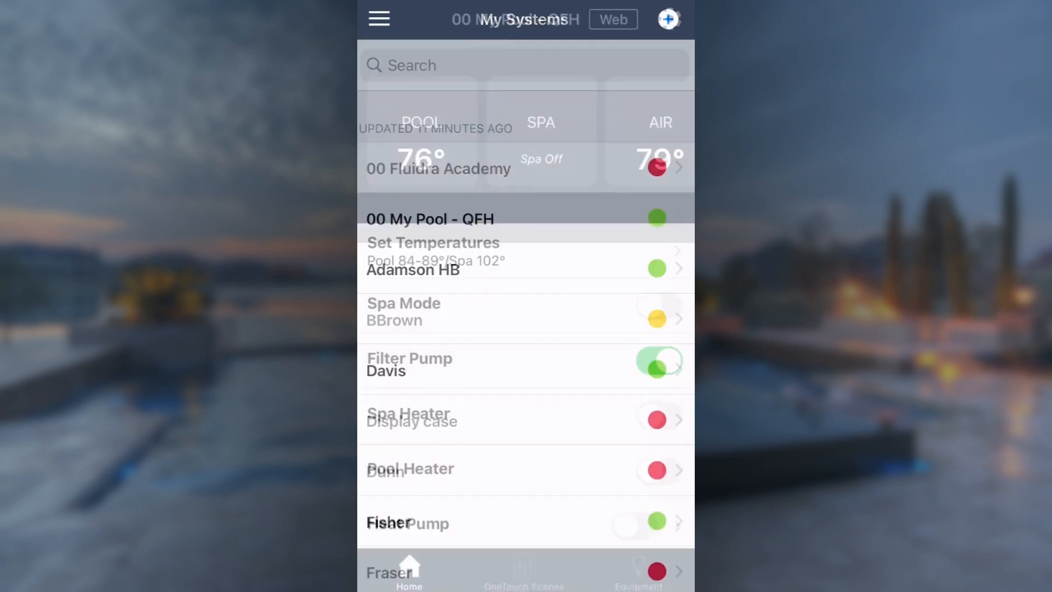
click(430, 218)
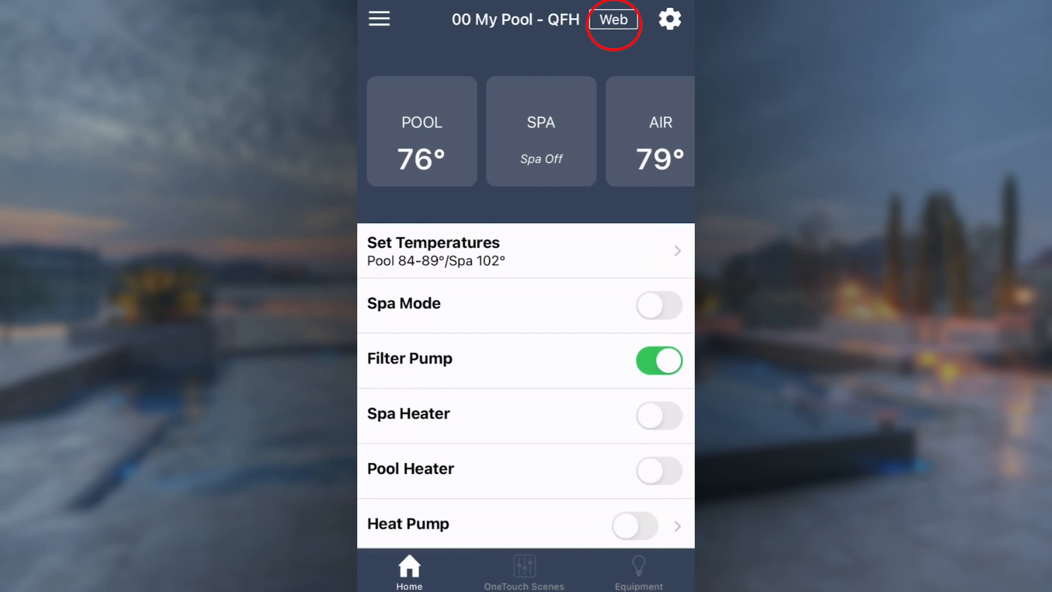
Go to the Schedule screen in the pool's Web control panel.
click(613, 19)
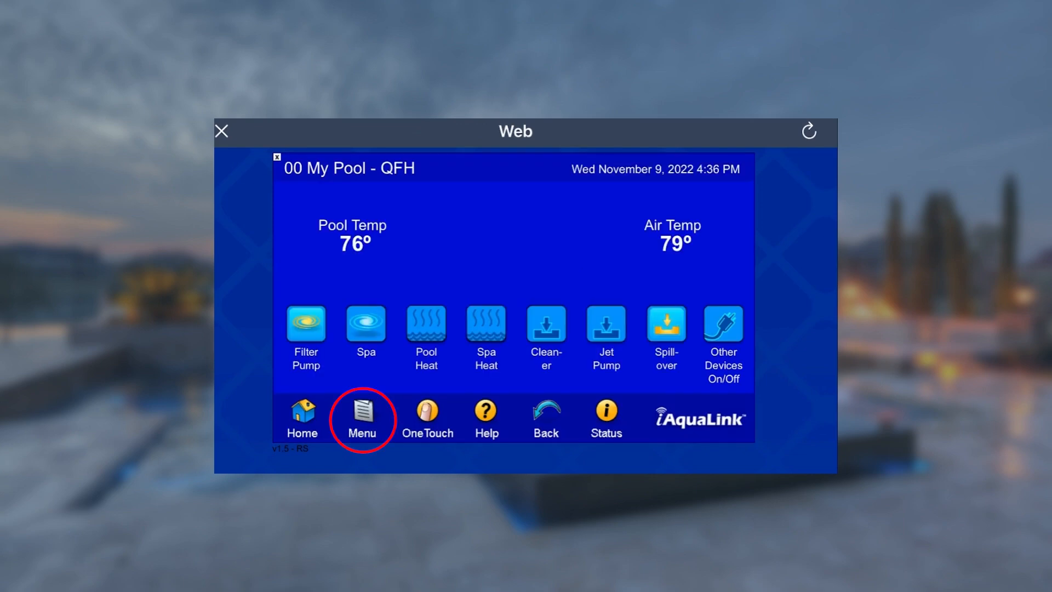
click(361, 416)
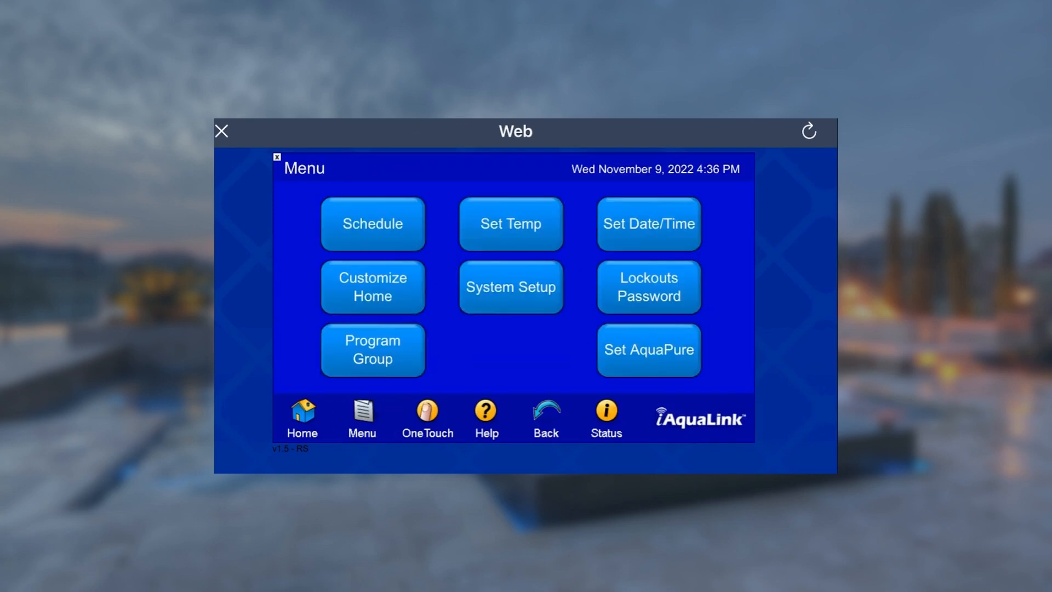
click(371, 224)
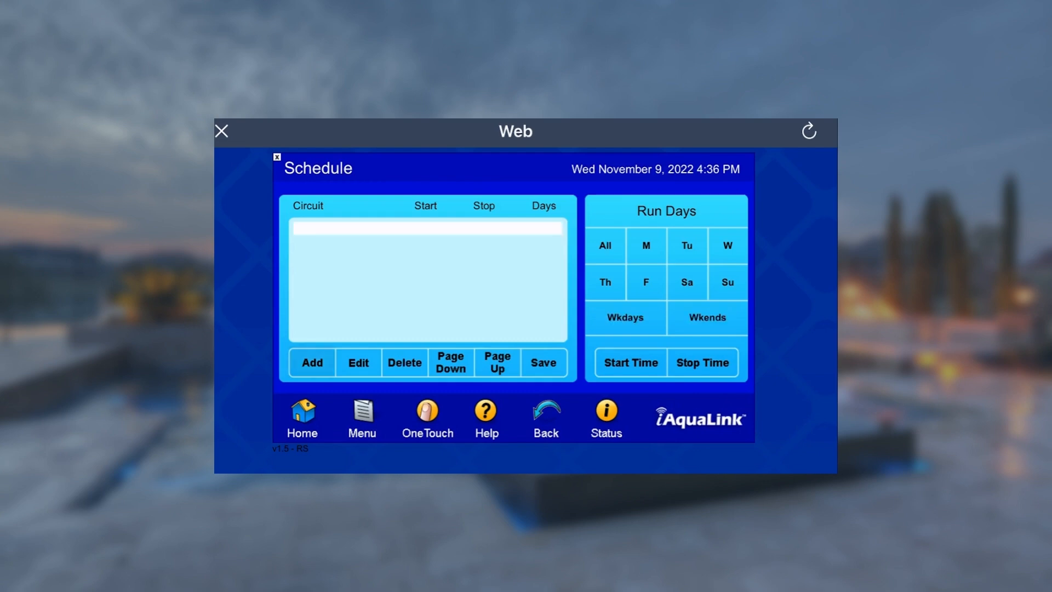
Add a Filter Pump schedule entry from the Devices list.
click(604, 245)
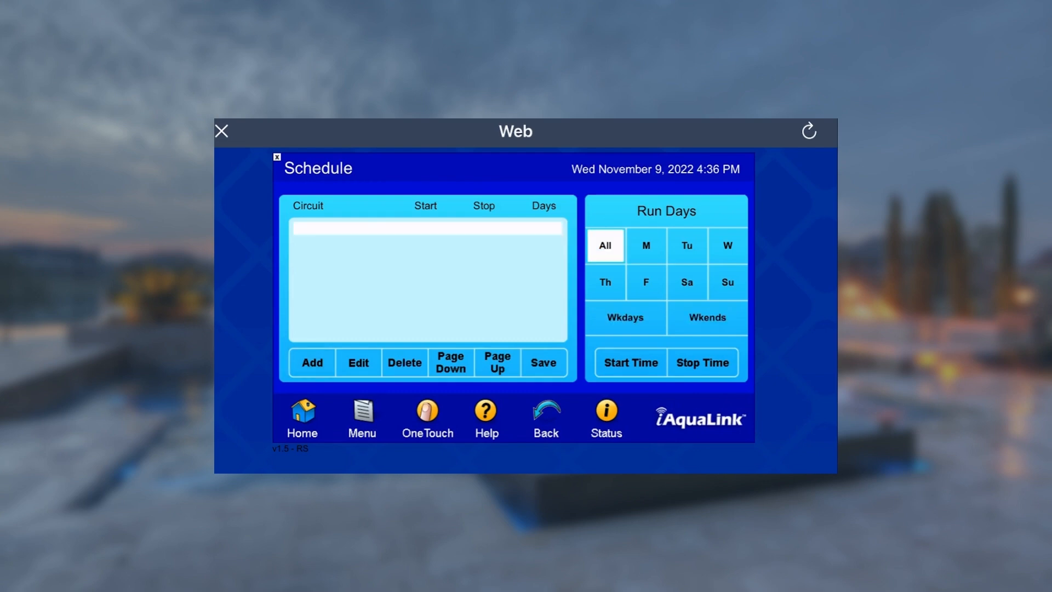
click(311, 362)
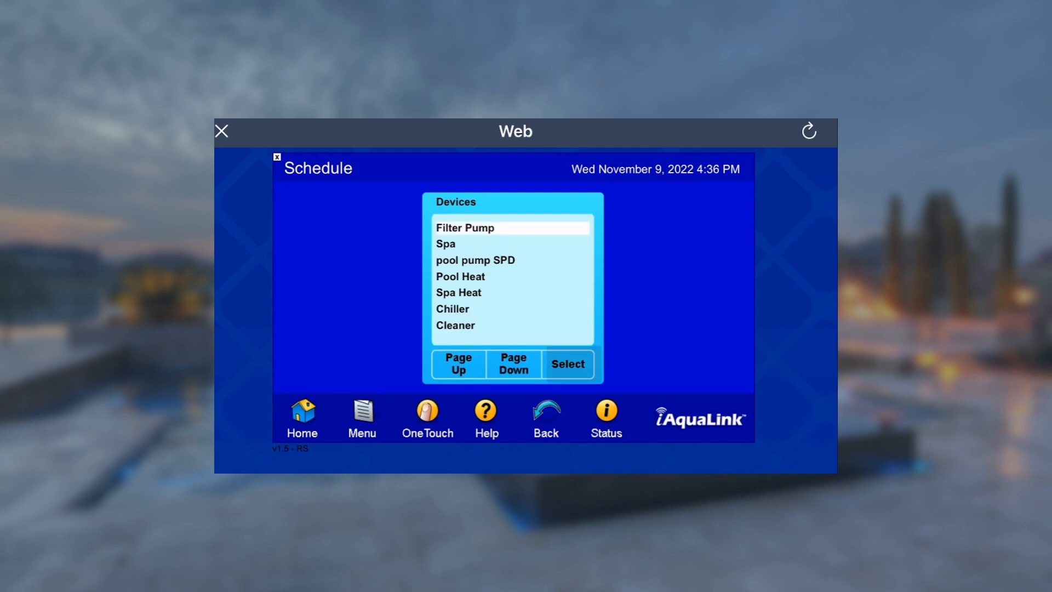
click(567, 364)
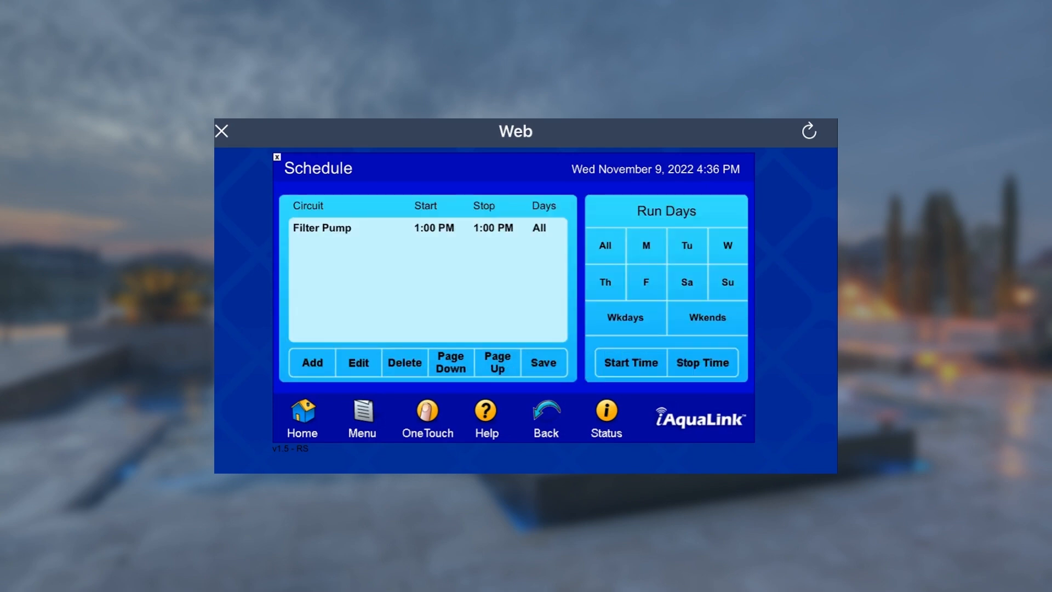
Edit the Filter Pump entry to start at 10:00 AM and stop at 5:00 PM.
click(358, 362)
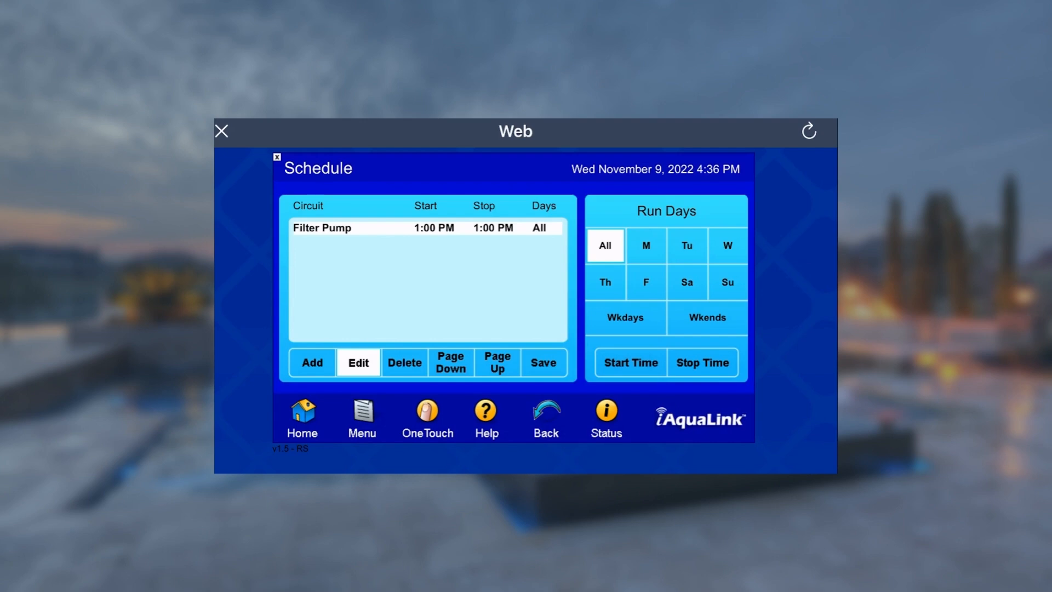
click(630, 363)
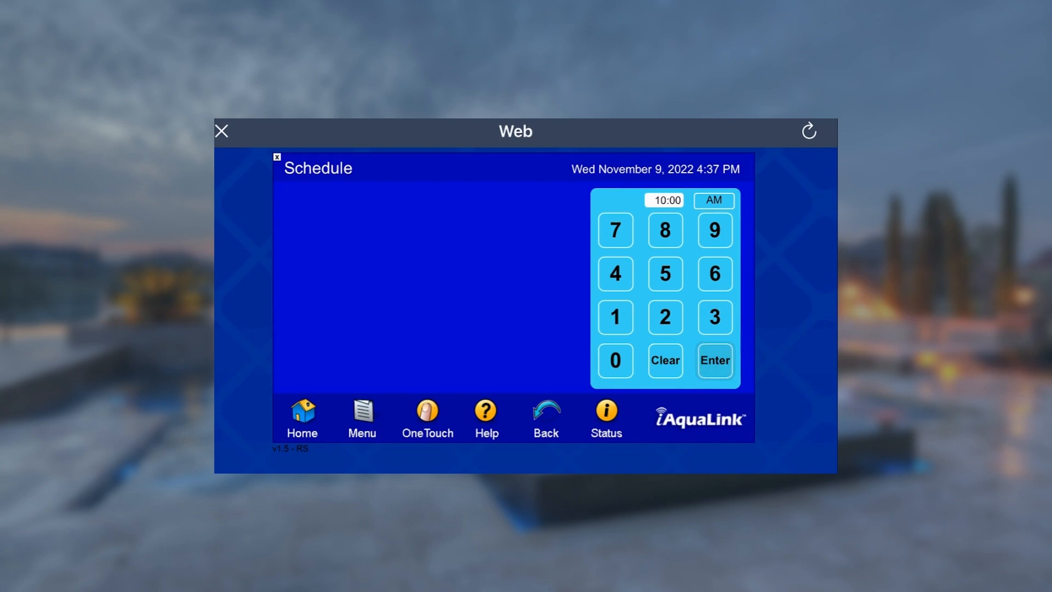
click(714, 361)
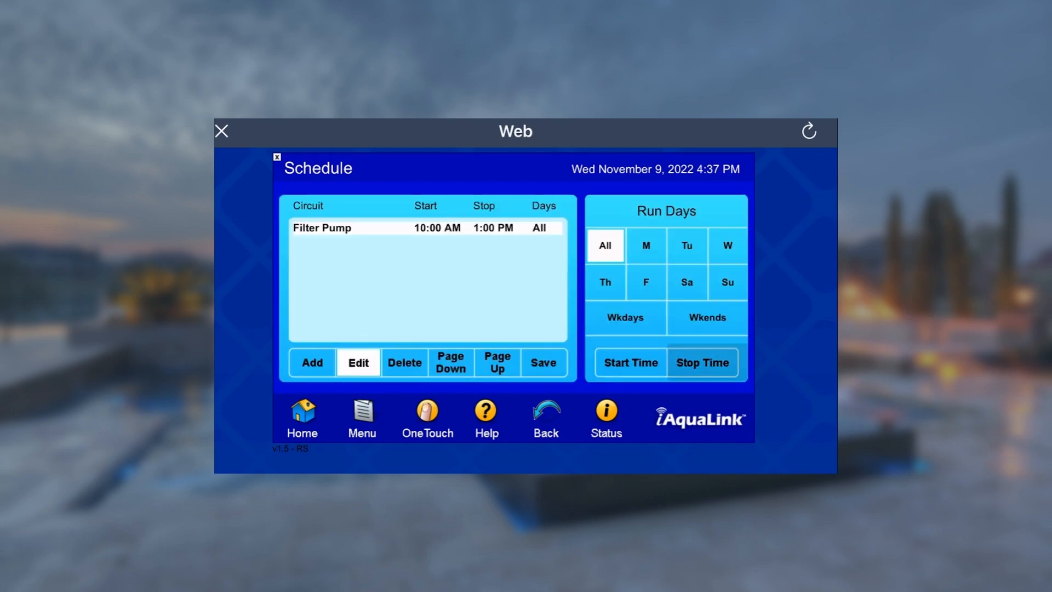
click(703, 362)
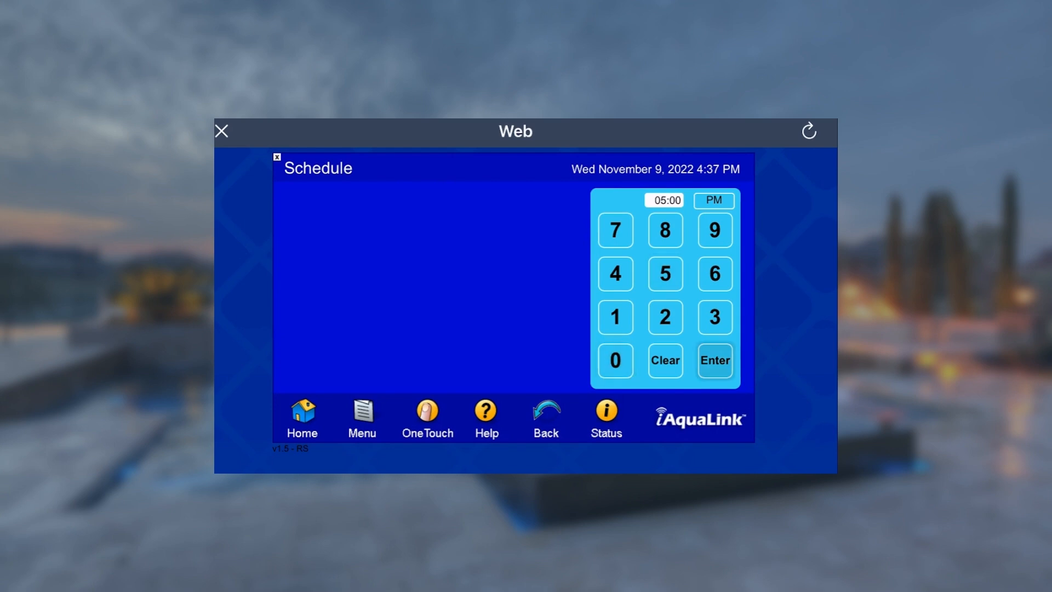
click(715, 361)
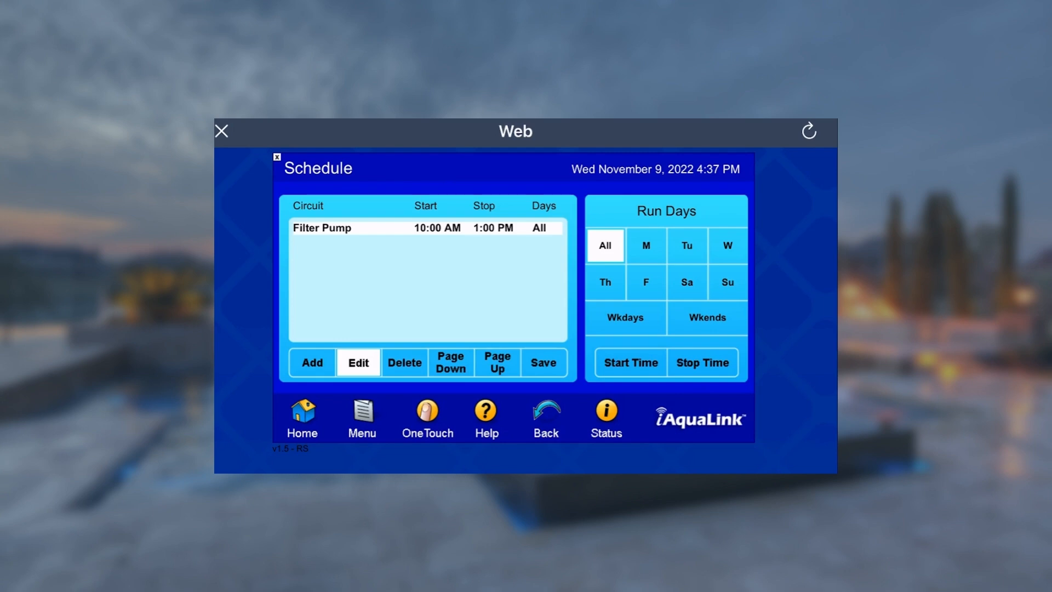
click(702, 362)
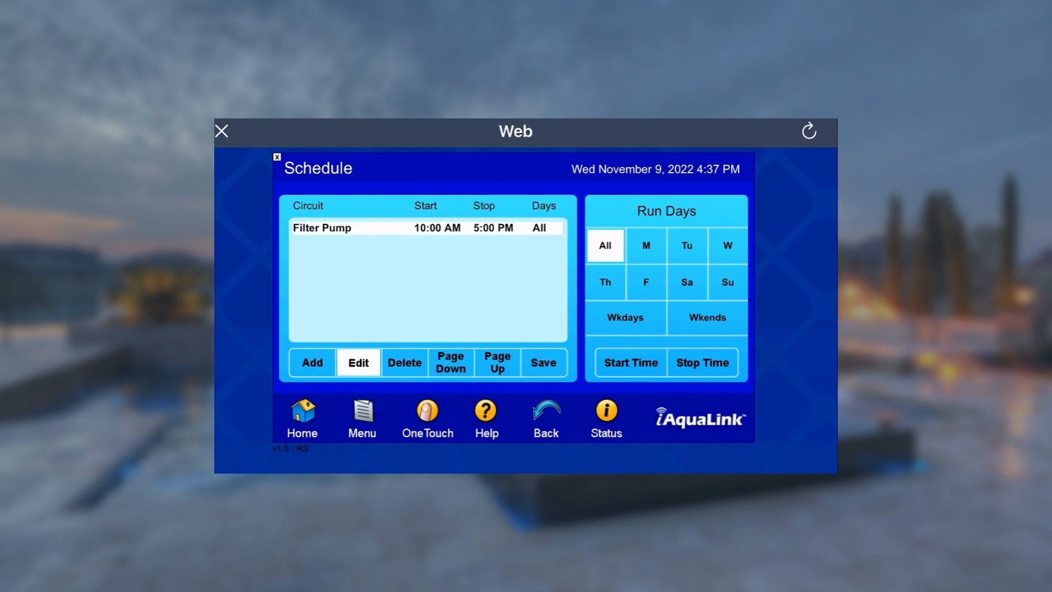
Try Weekdays, set run days back to All, and save the schedule.
click(625, 317)
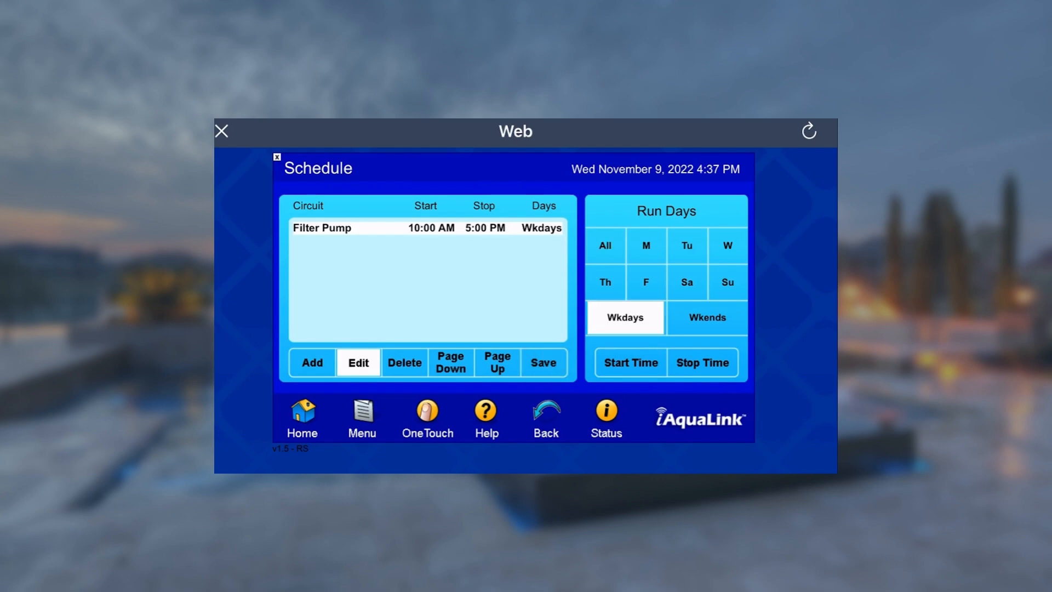
click(358, 362)
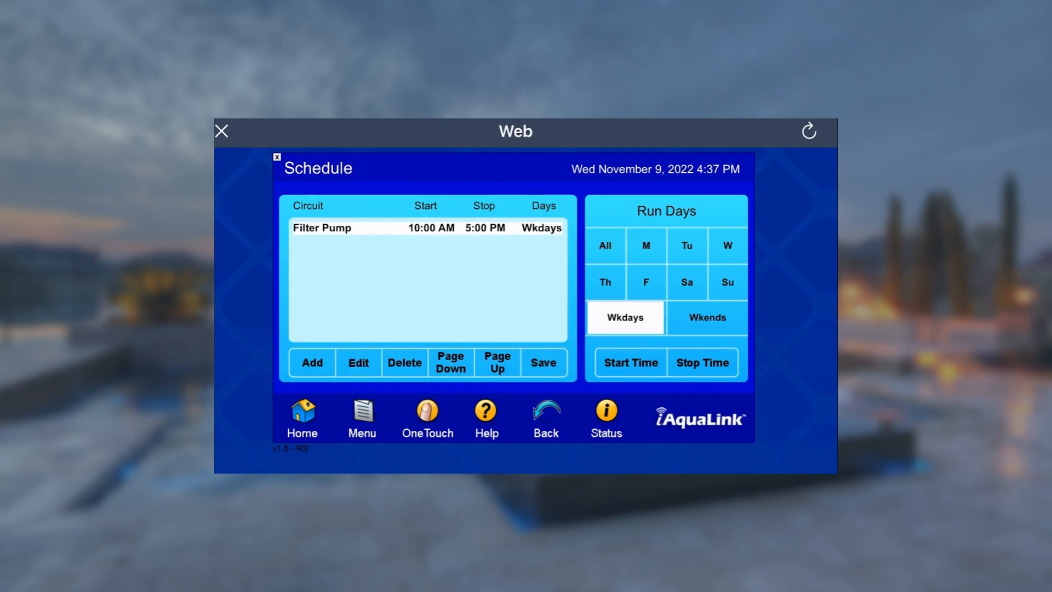
click(358, 363)
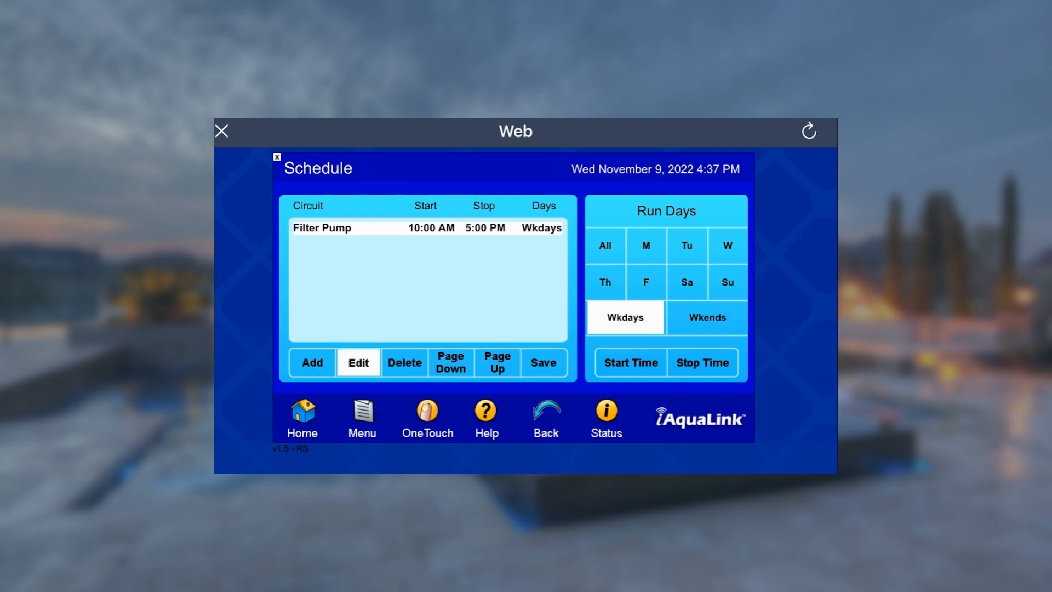
click(625, 317)
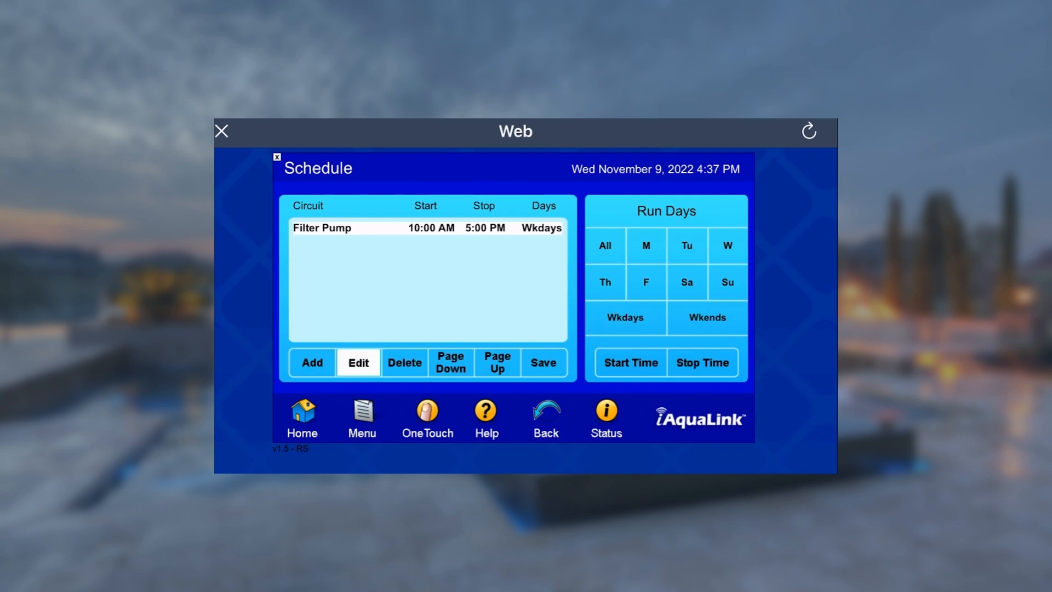
click(604, 245)
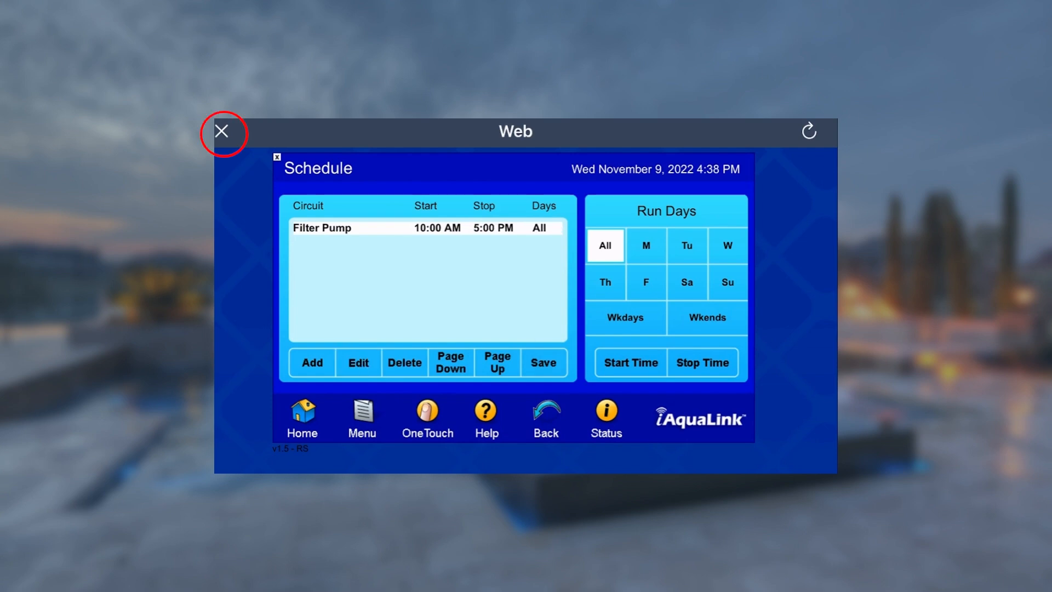
Leave the Schedule screen for the pool home panel.
click(302, 416)
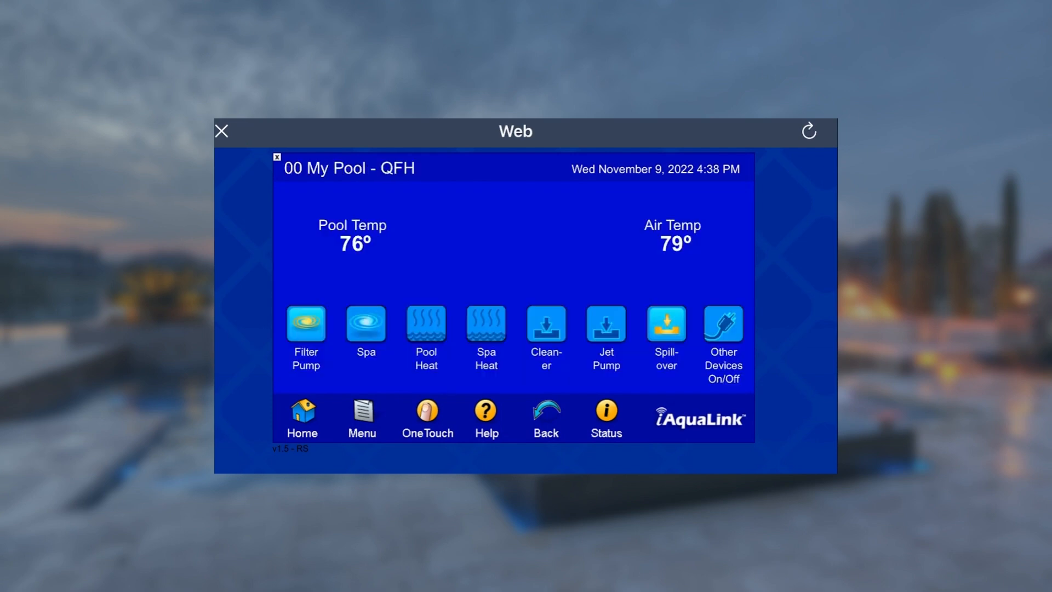